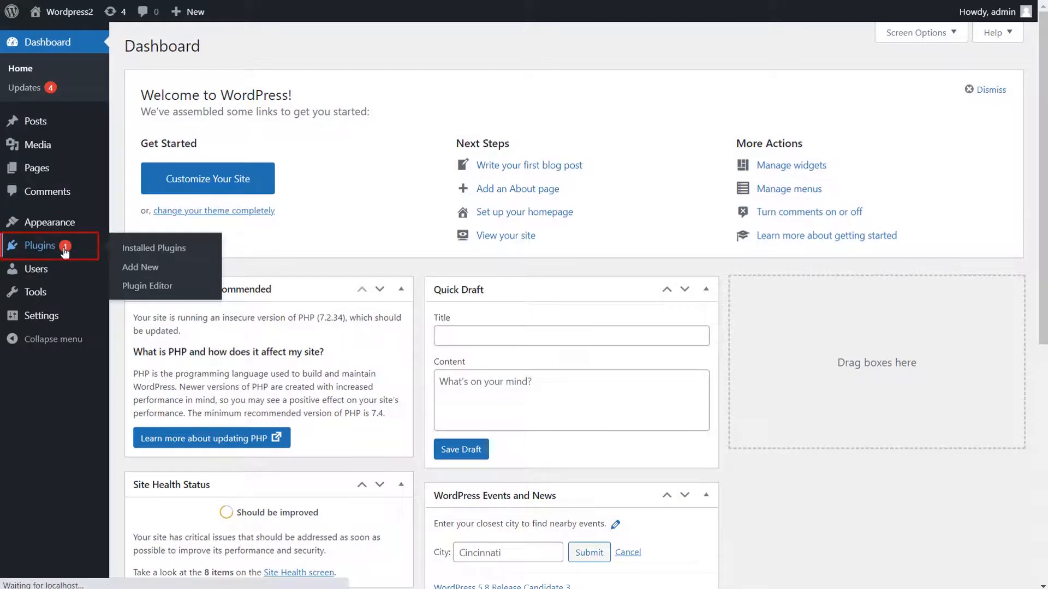
- Install and activate miniOrange's OAuth Single Sign On – SSO (OAuth Client) plugin and view its settings
click(153, 247)
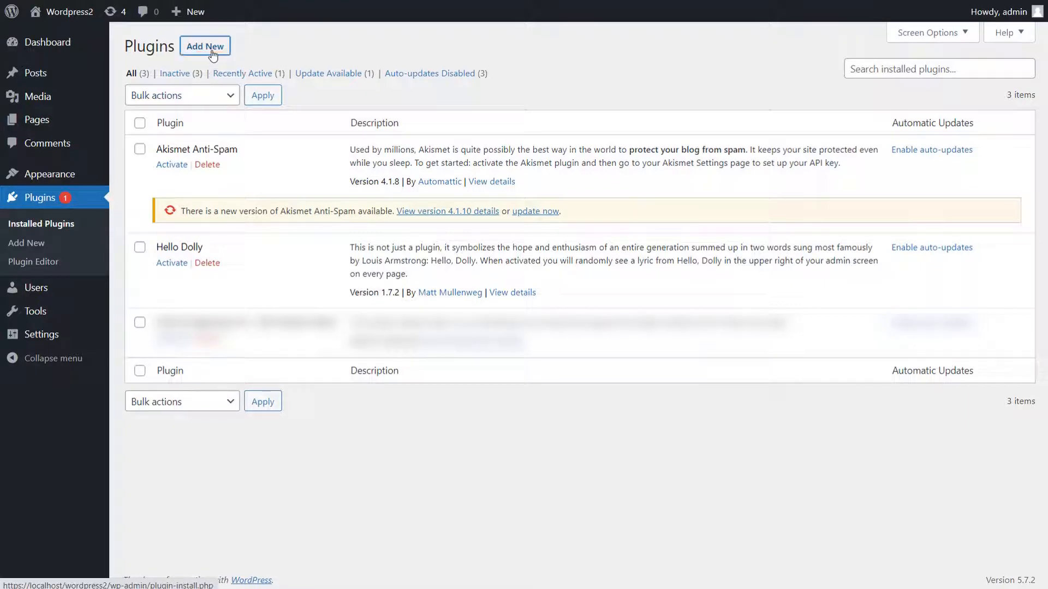
click(205, 46)
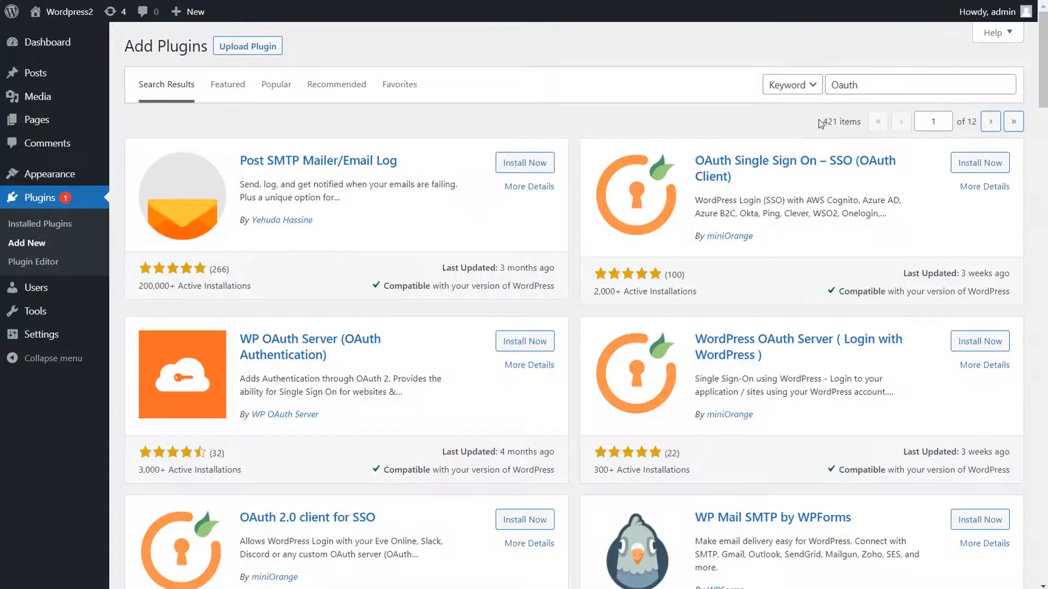
mouse_move(979, 163)
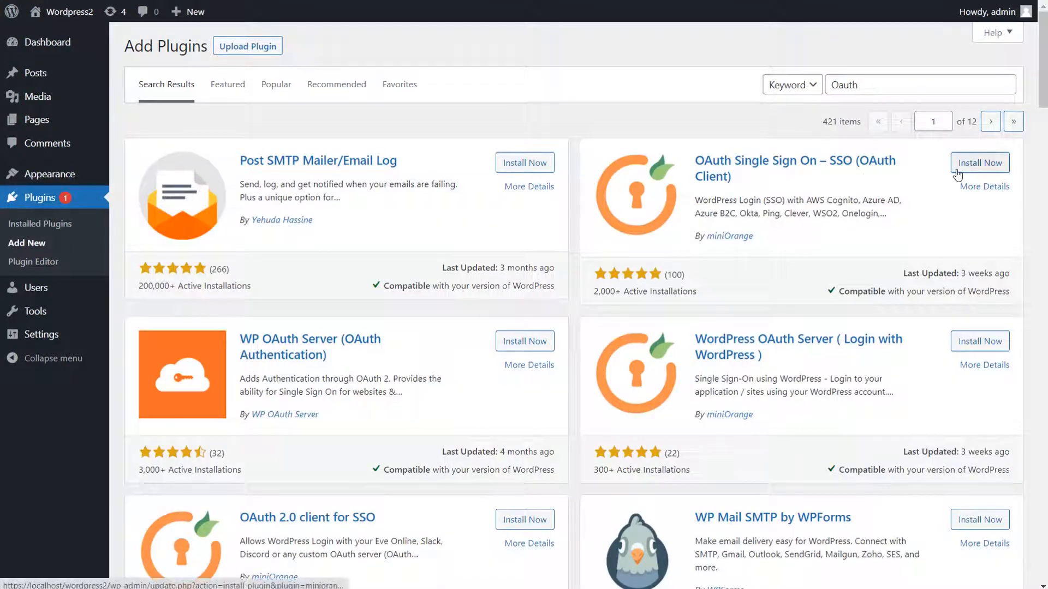
click(979, 163)
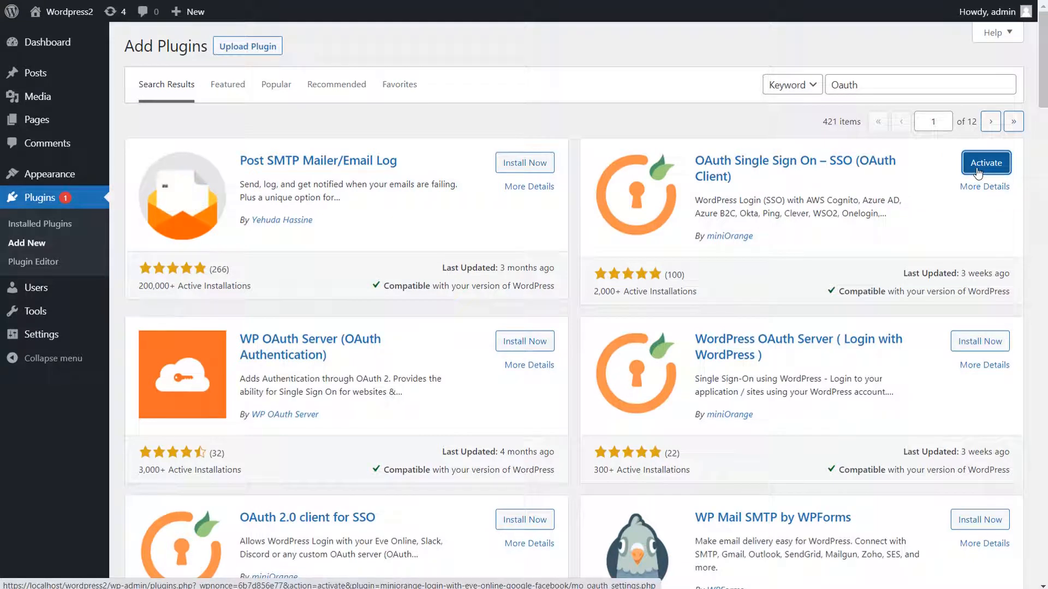
click(985, 163)
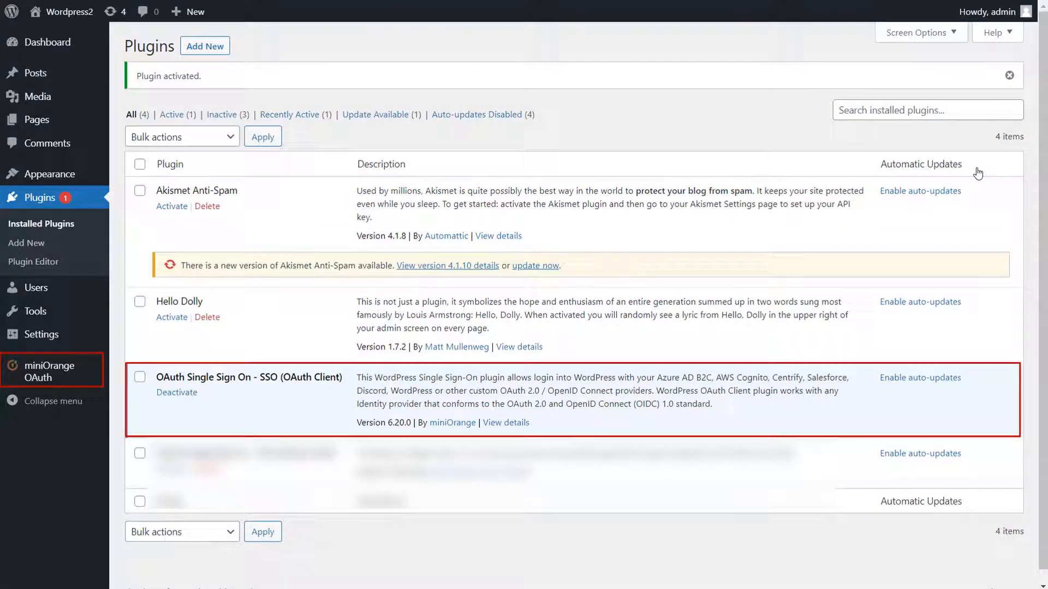
click(45, 372)
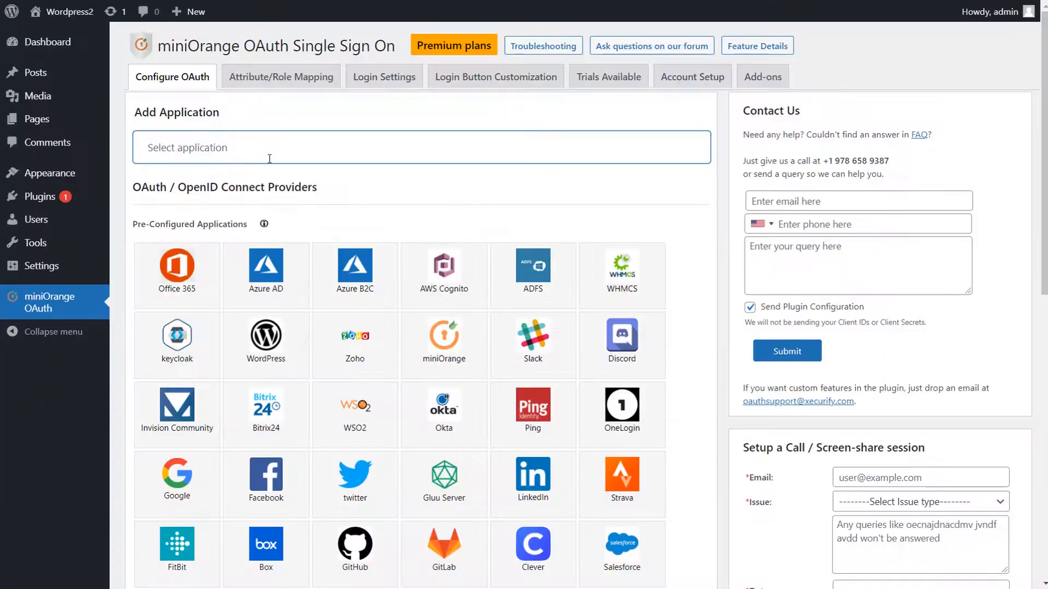
- Search 'canvas' under Select application and choose the Canvas tile
text(can)
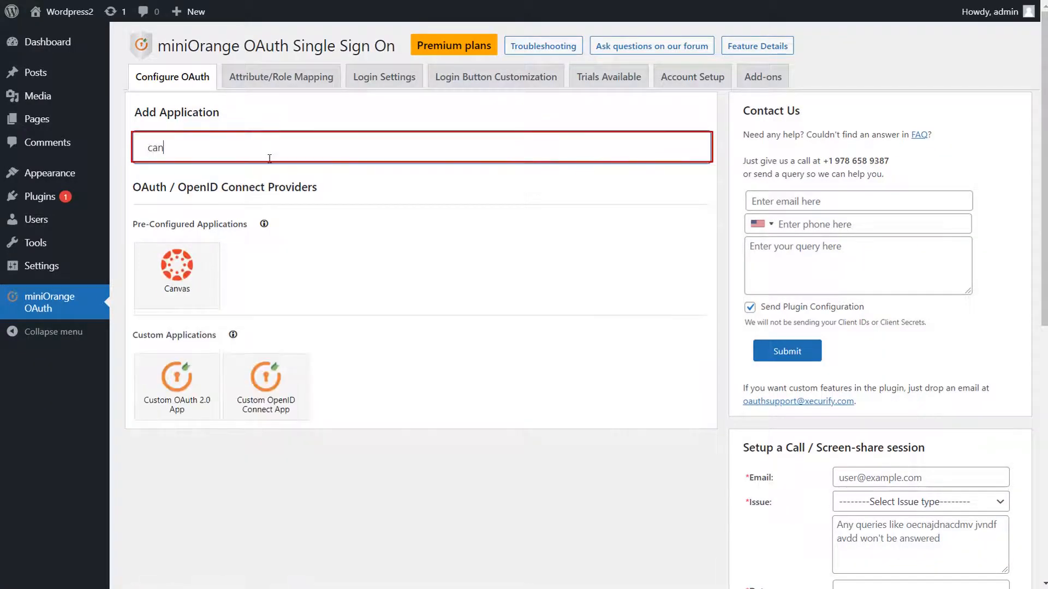
text(vas)
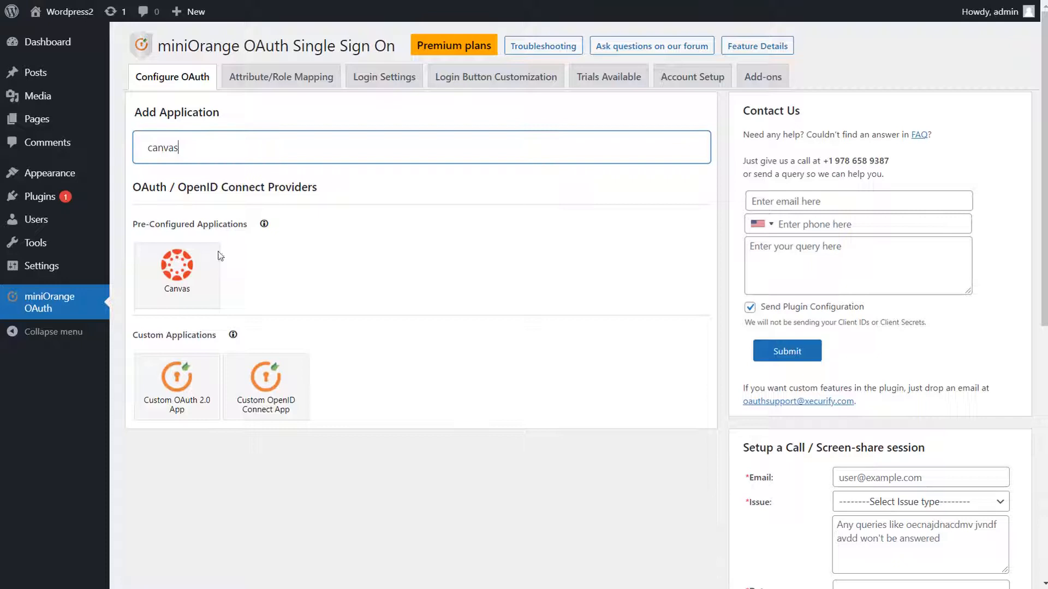
click(176, 274)
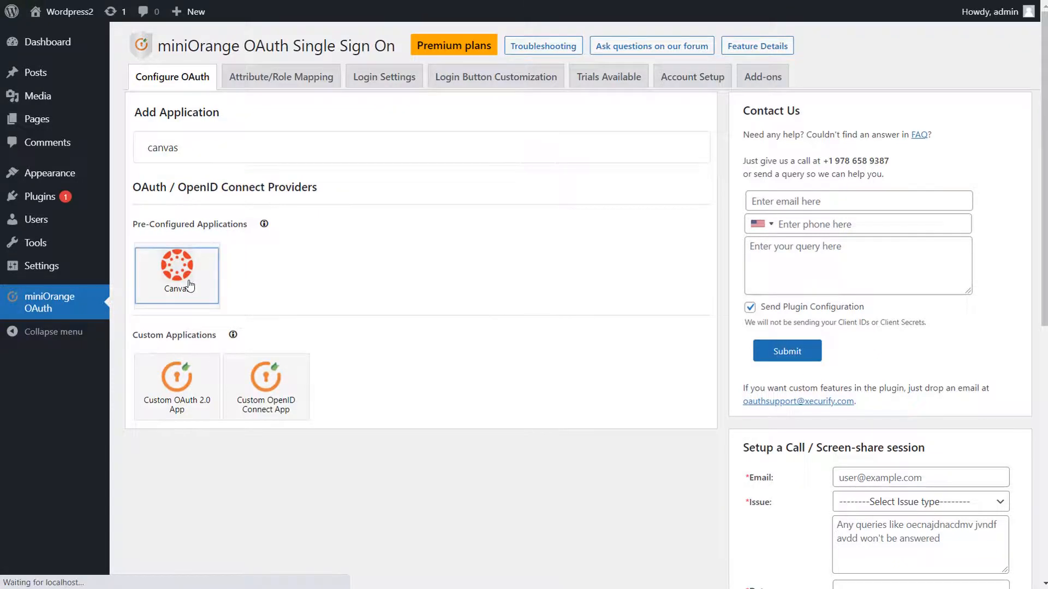
click(176, 274)
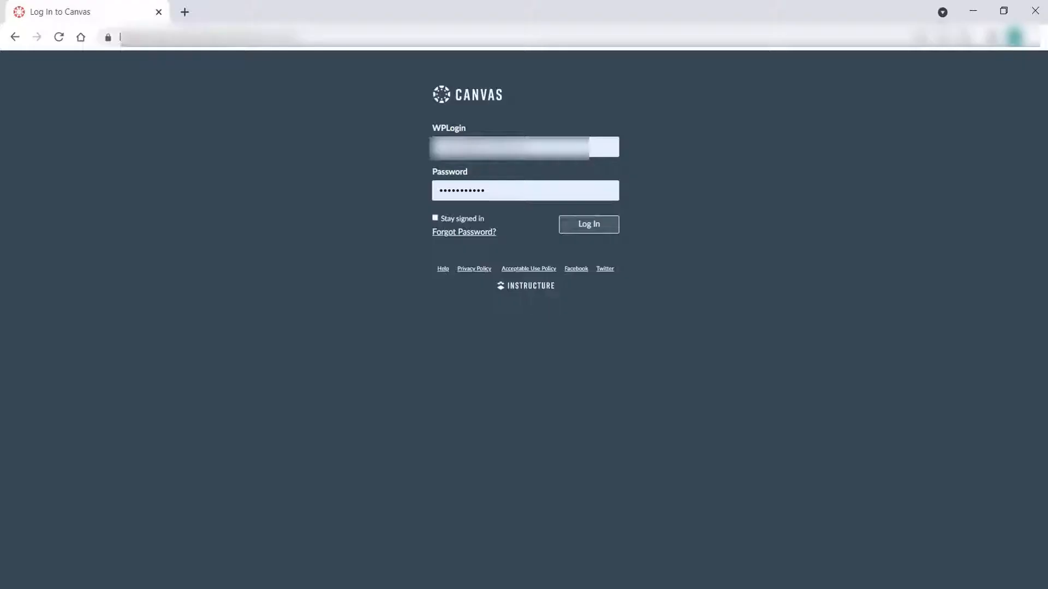
- Log into Canvas, reach the admin account's Developer Keys, and request a new API Key
click(587, 224)
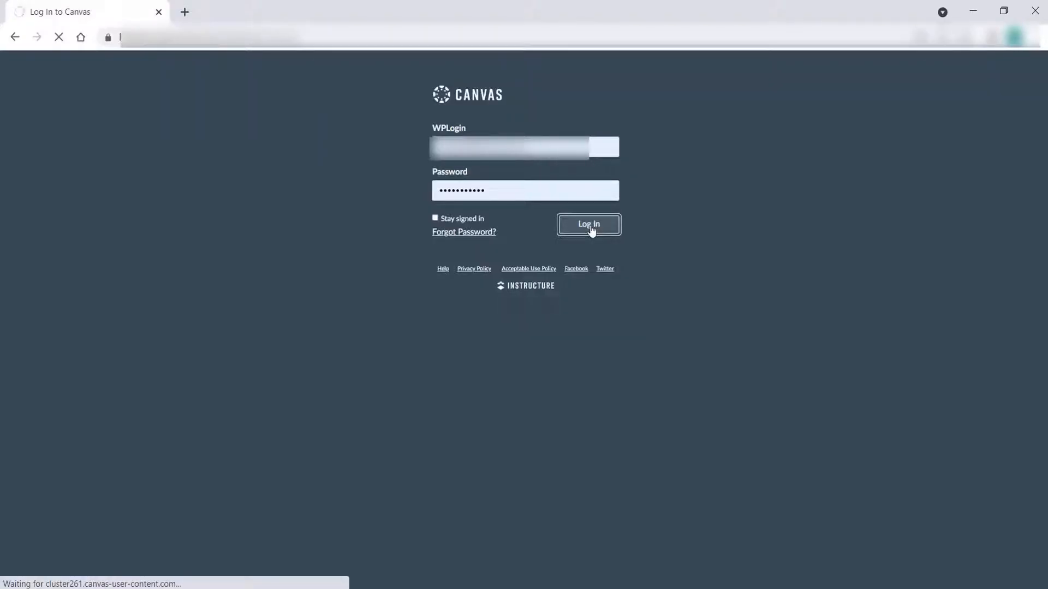
click(588, 223)
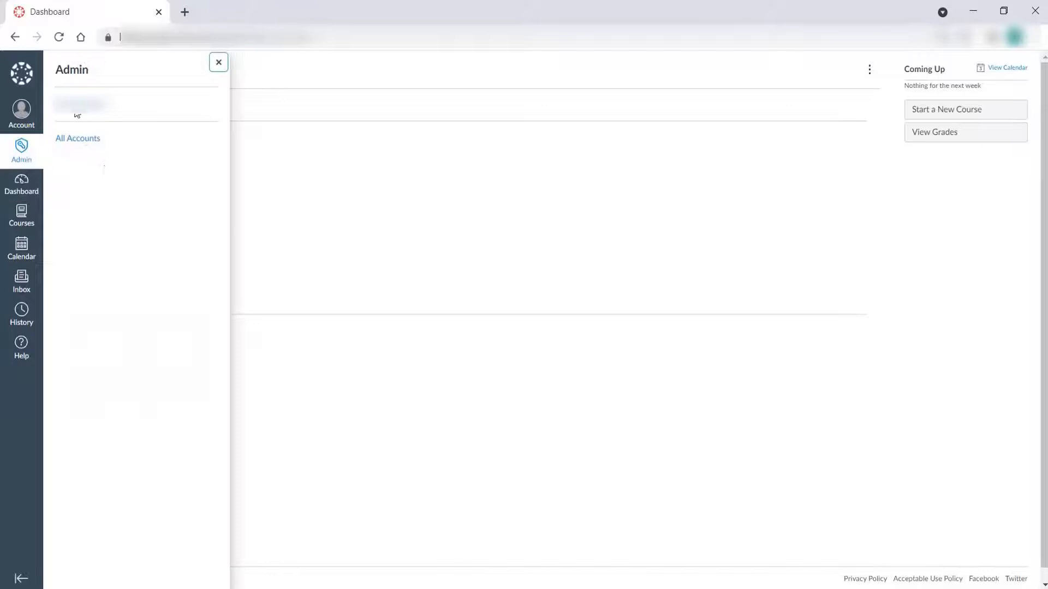
click(80, 105)
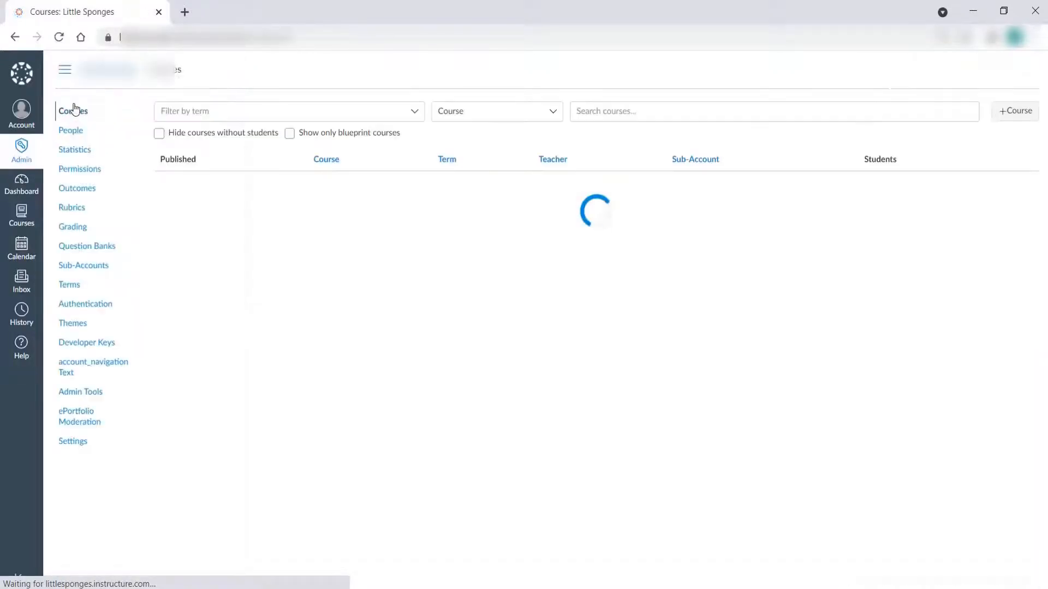
click(87, 342)
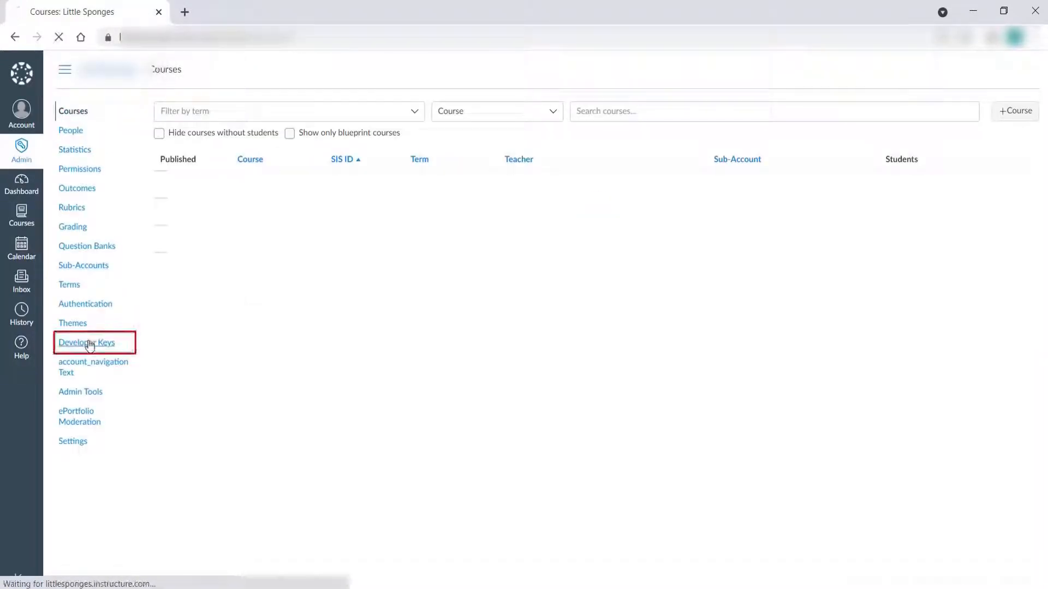
click(86, 342)
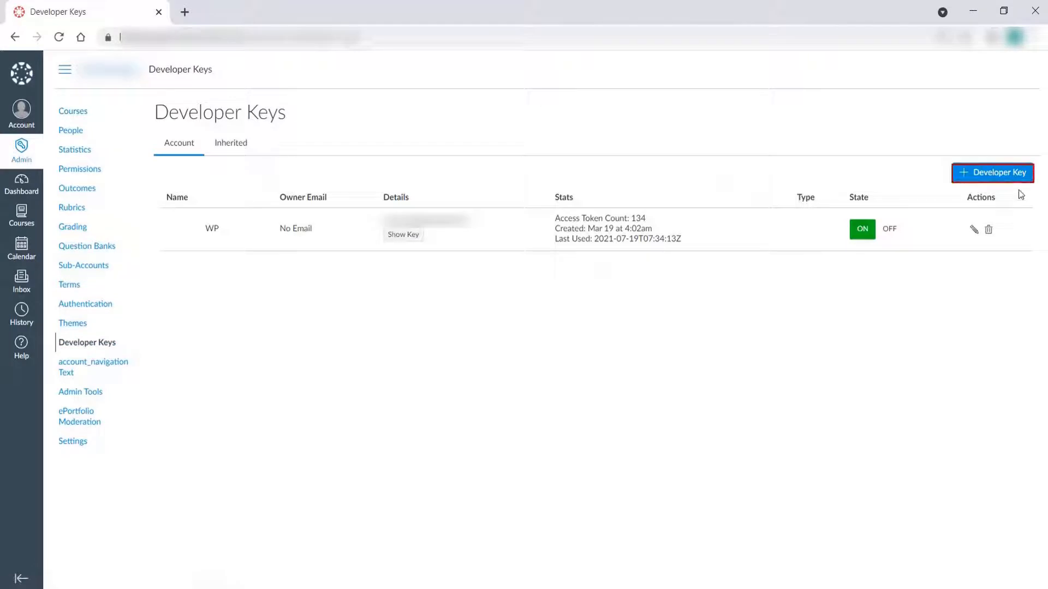
click(991, 172)
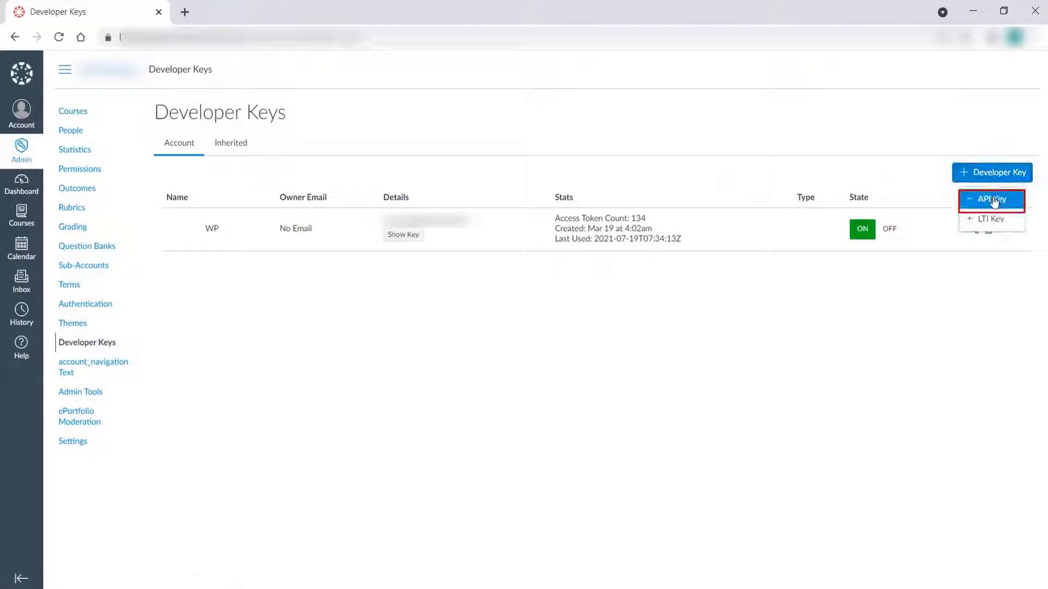
click(991, 200)
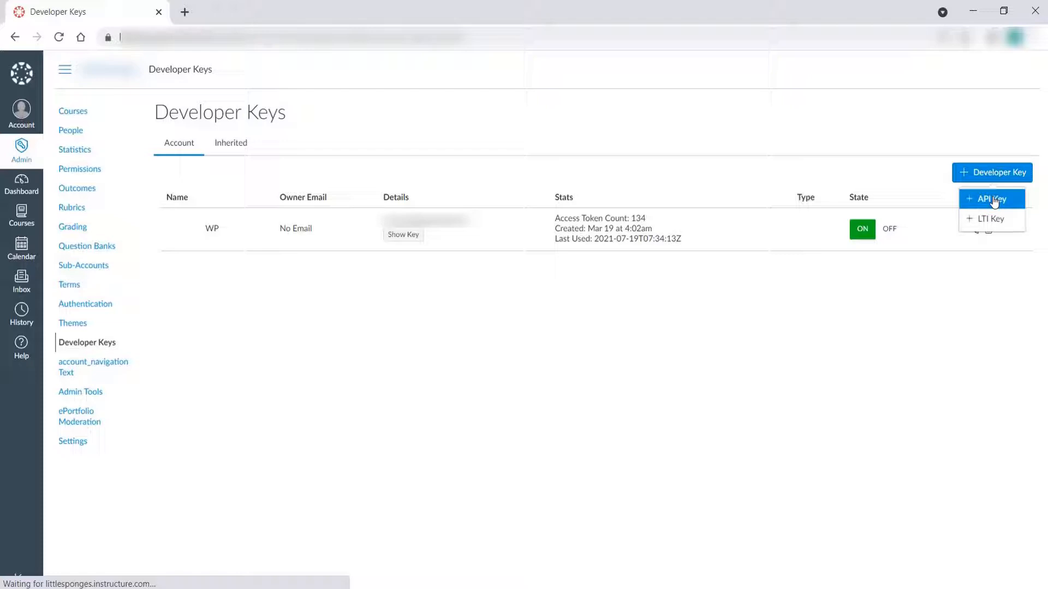
- Save the WP API key with the WordPress localhost redirect URI
click(986, 198)
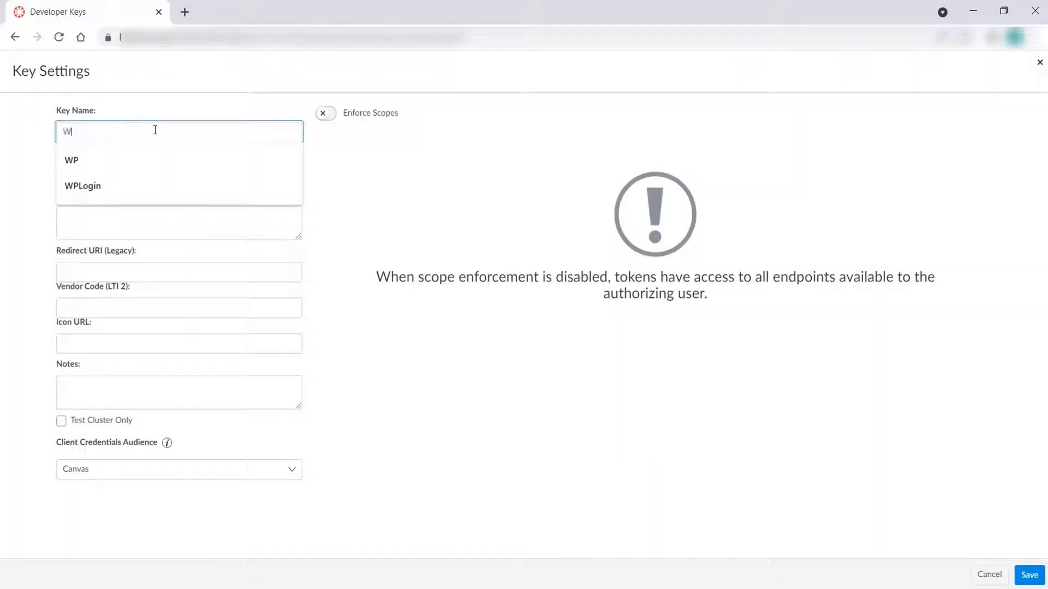
click(71, 160)
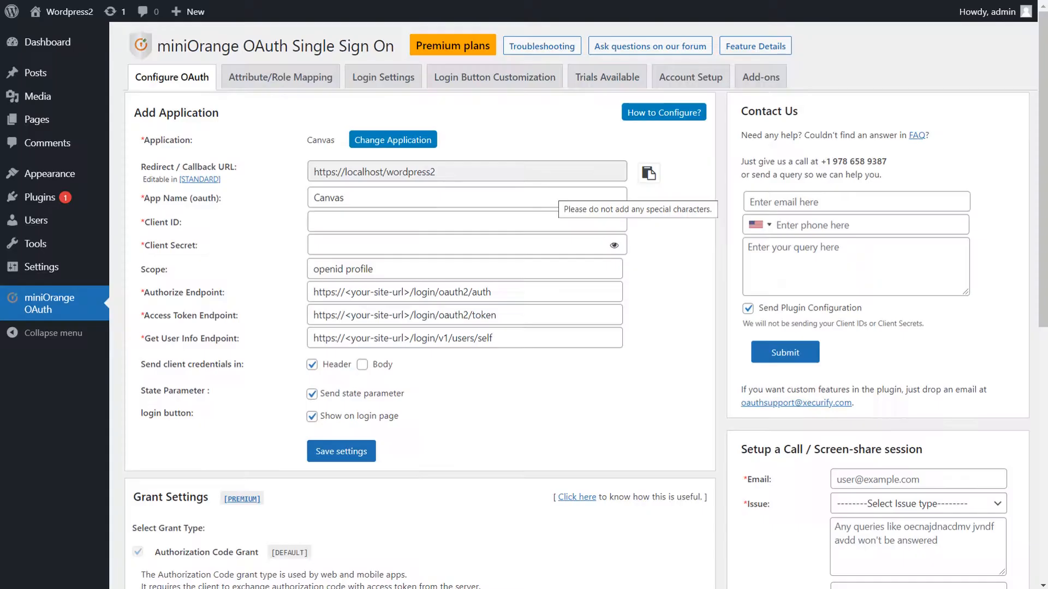
click(648, 173)
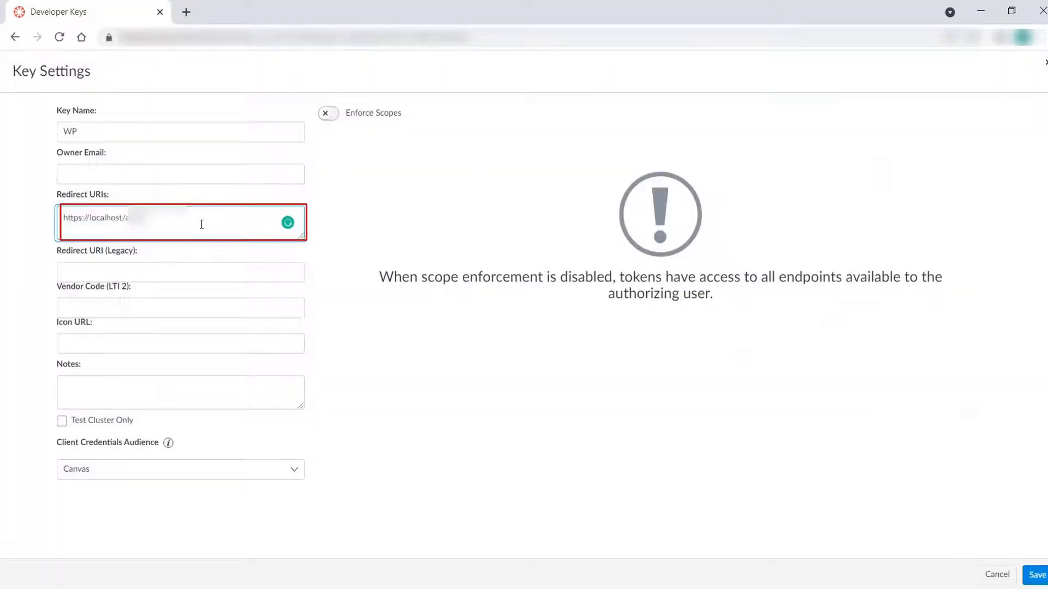
click(1032, 575)
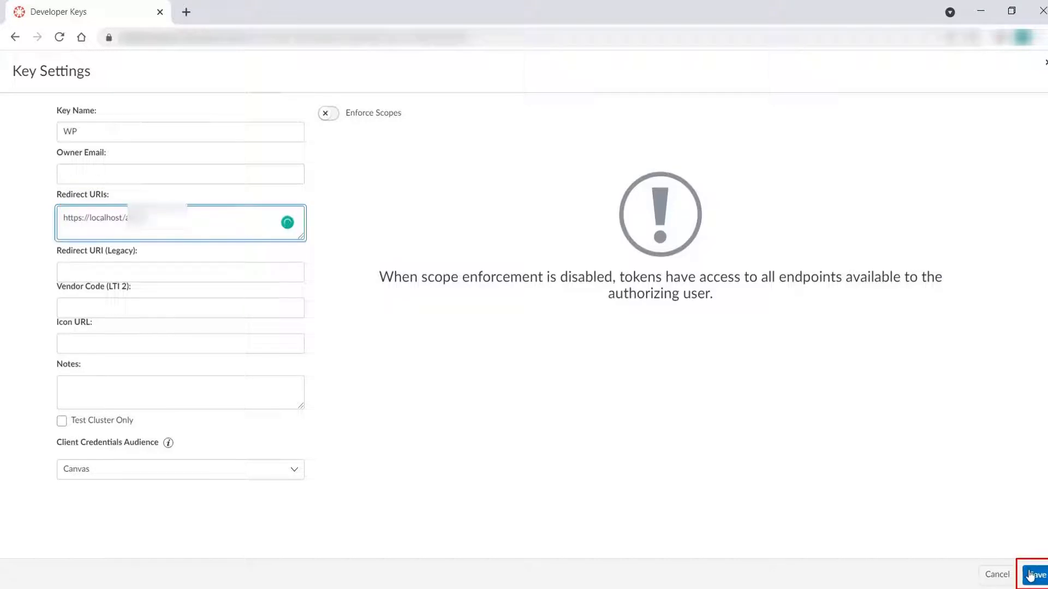
click(1033, 574)
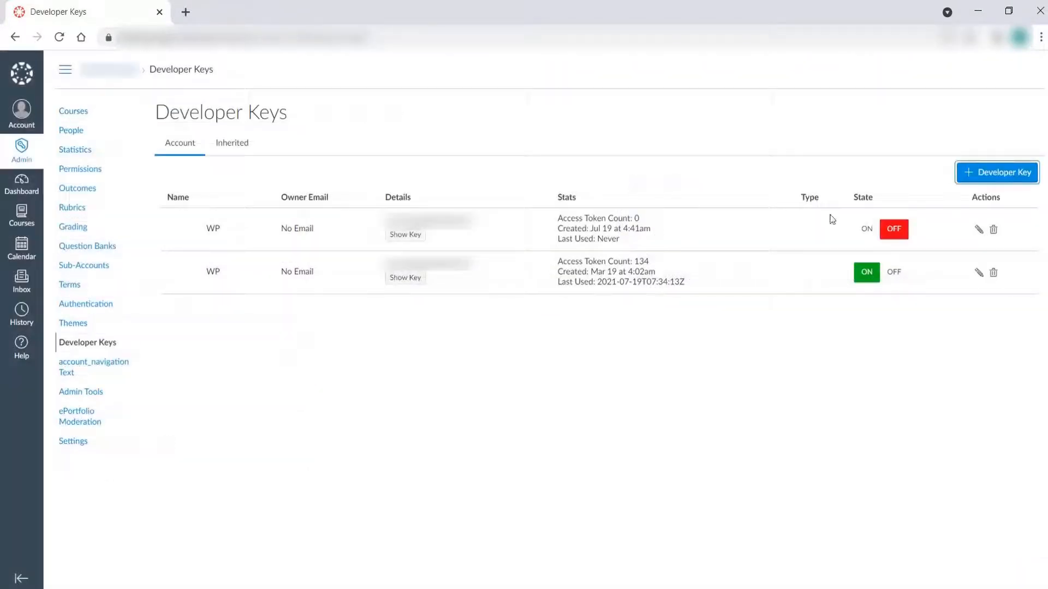
- Switch the WP key ON, enter its client ID in miniOrange, and reveal the secret
click(866, 229)
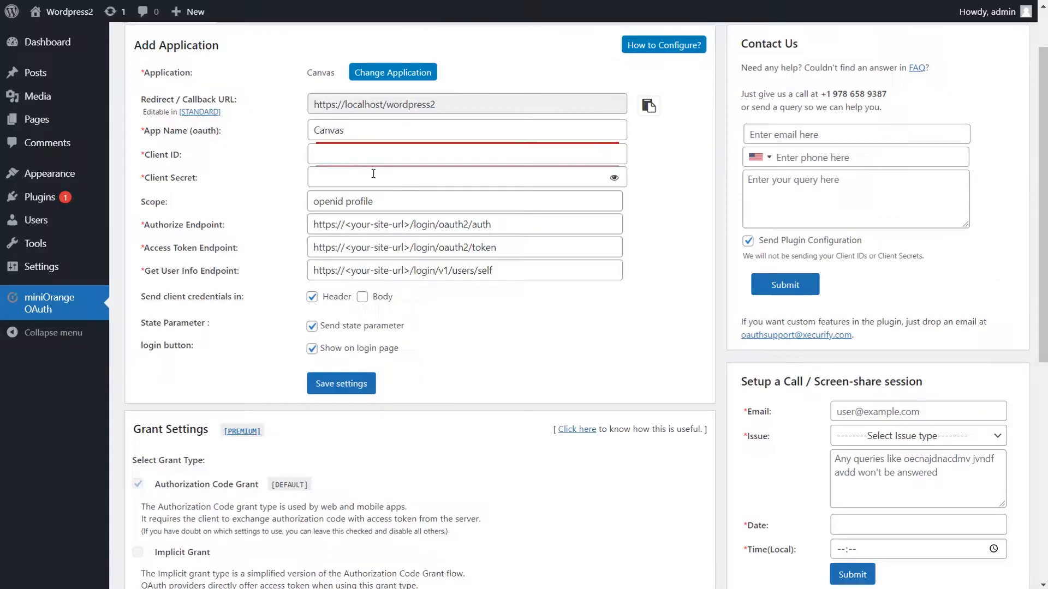
click(467, 154)
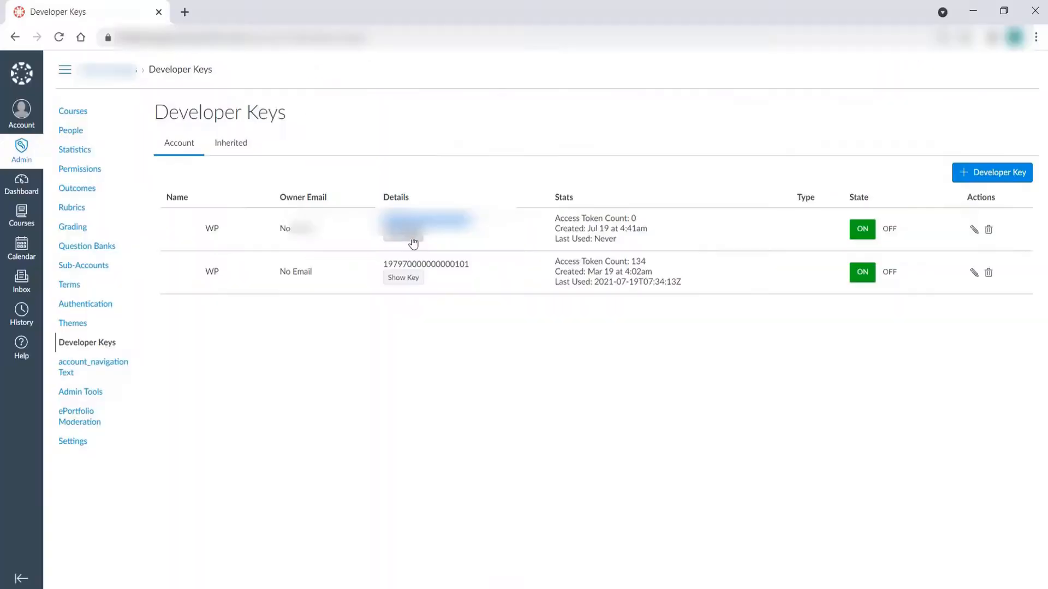
click(402, 241)
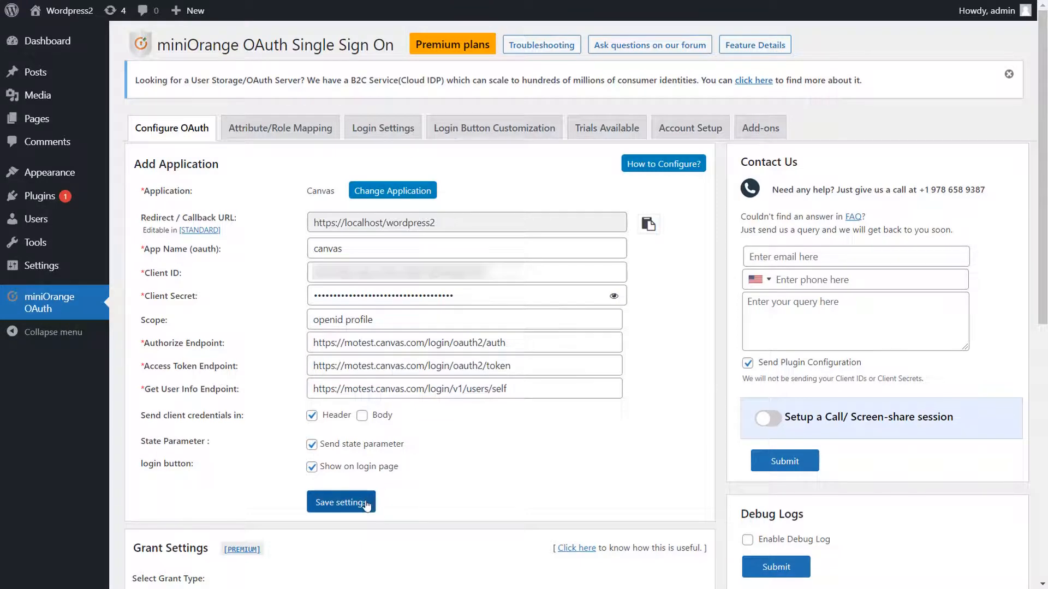
- Save the Canvas app, run Test Configuration, authorize WP, and close the attribute results
click(341, 502)
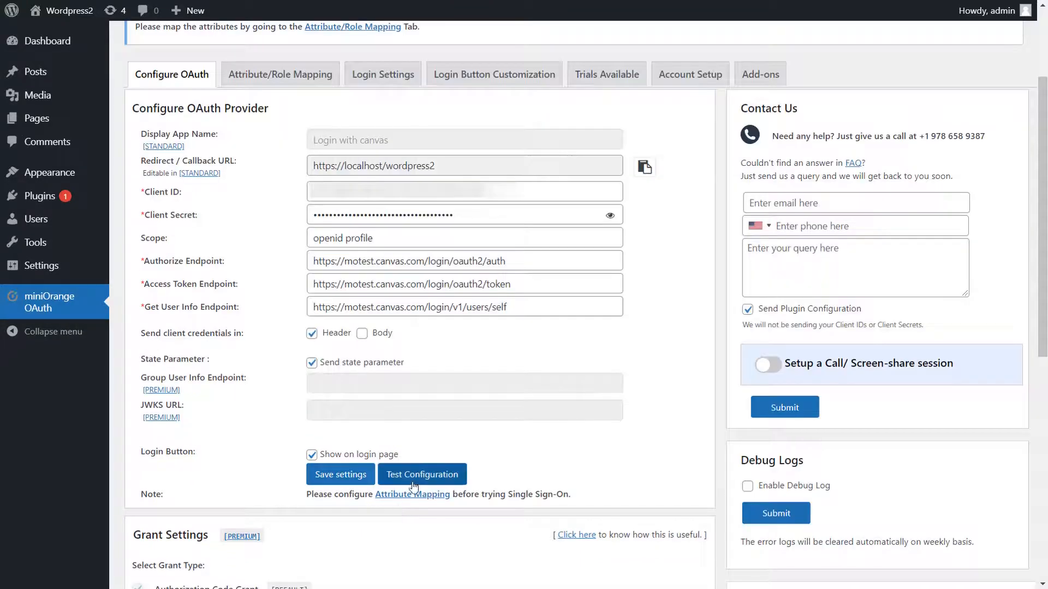
click(421, 474)
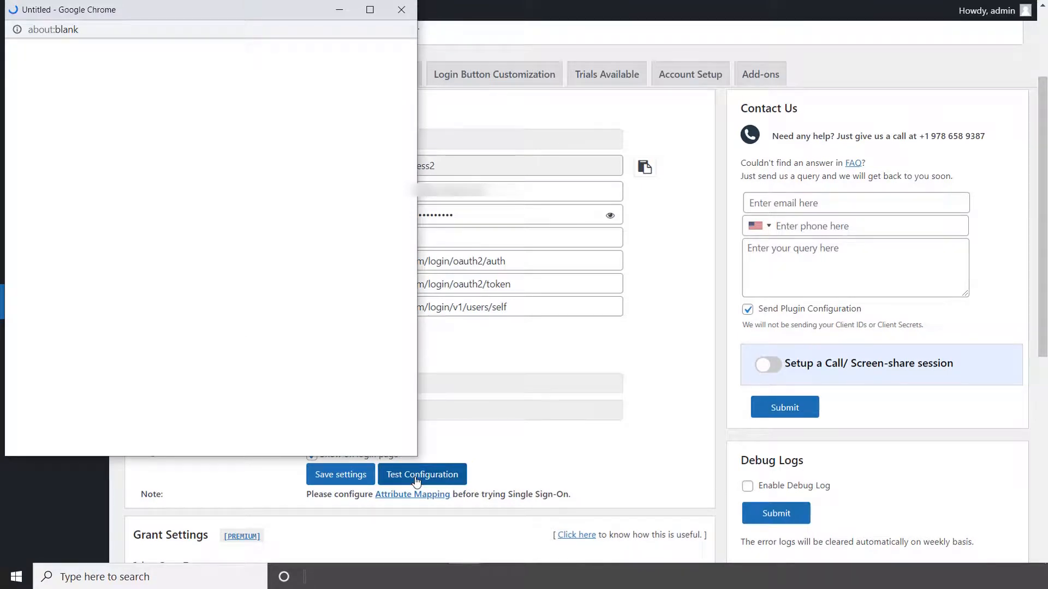
click(422, 474)
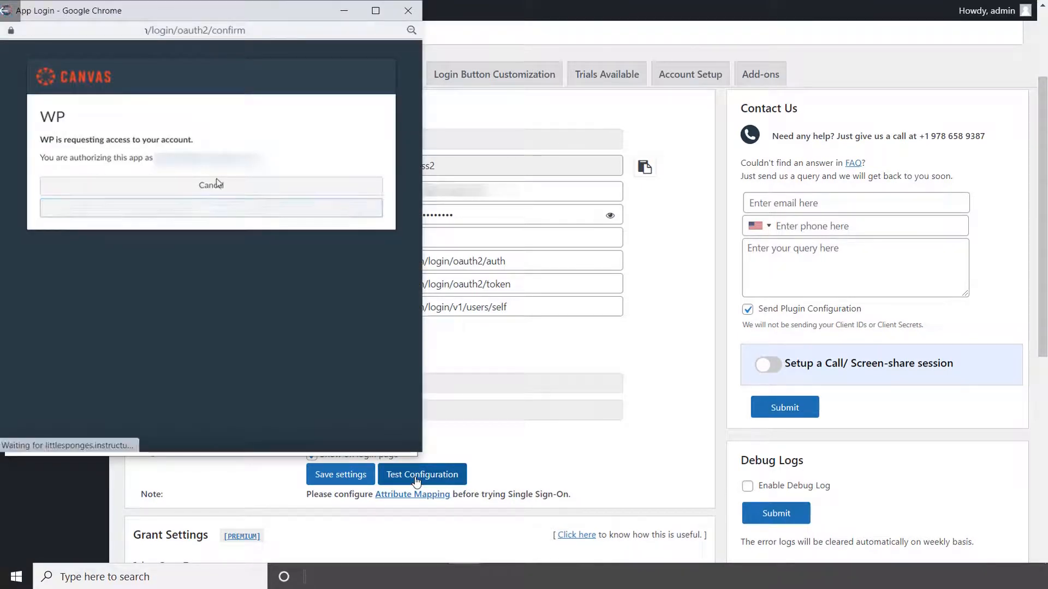
click(210, 208)
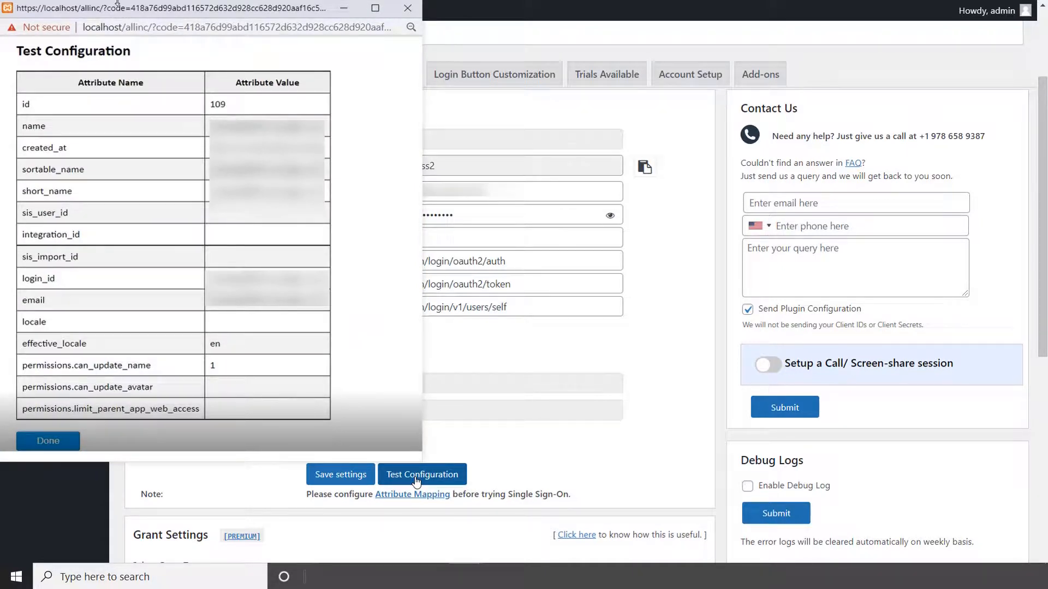
click(47, 441)
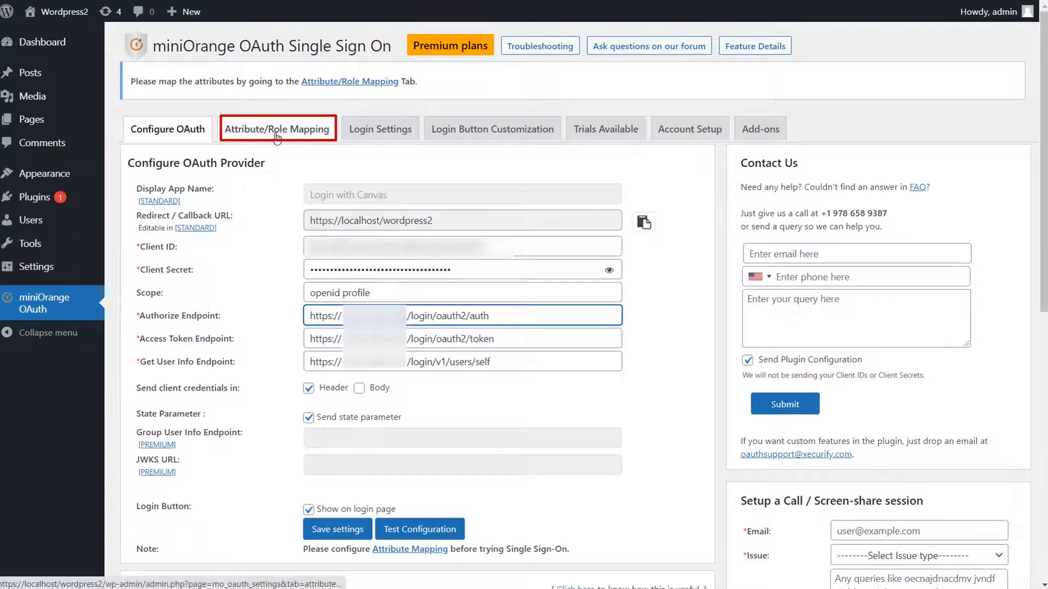
- Set the Username attribute to email on the Attribute/Role Mapping tab
click(278, 129)
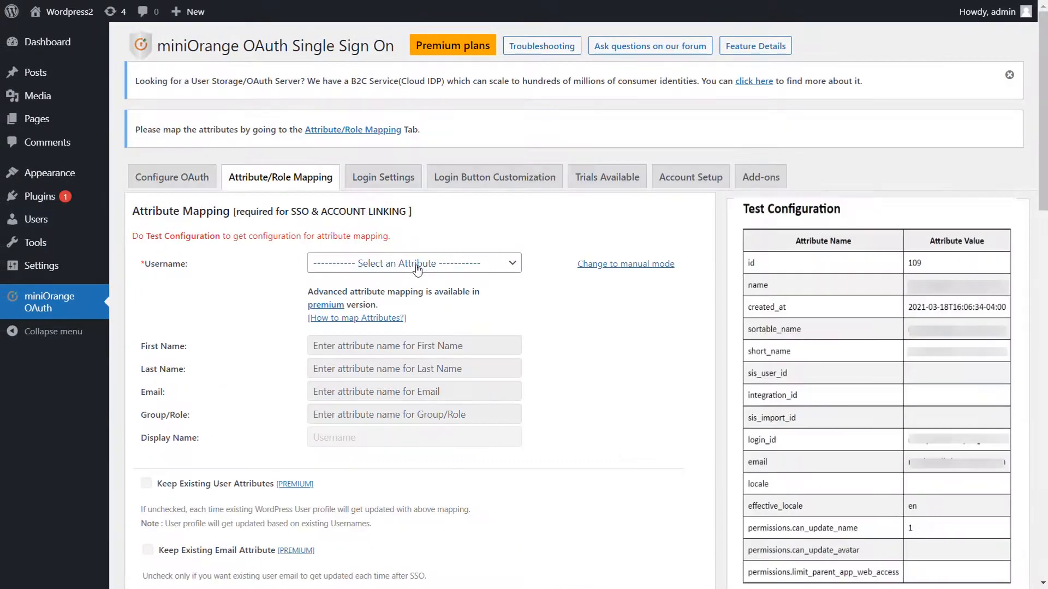
click(413, 262)
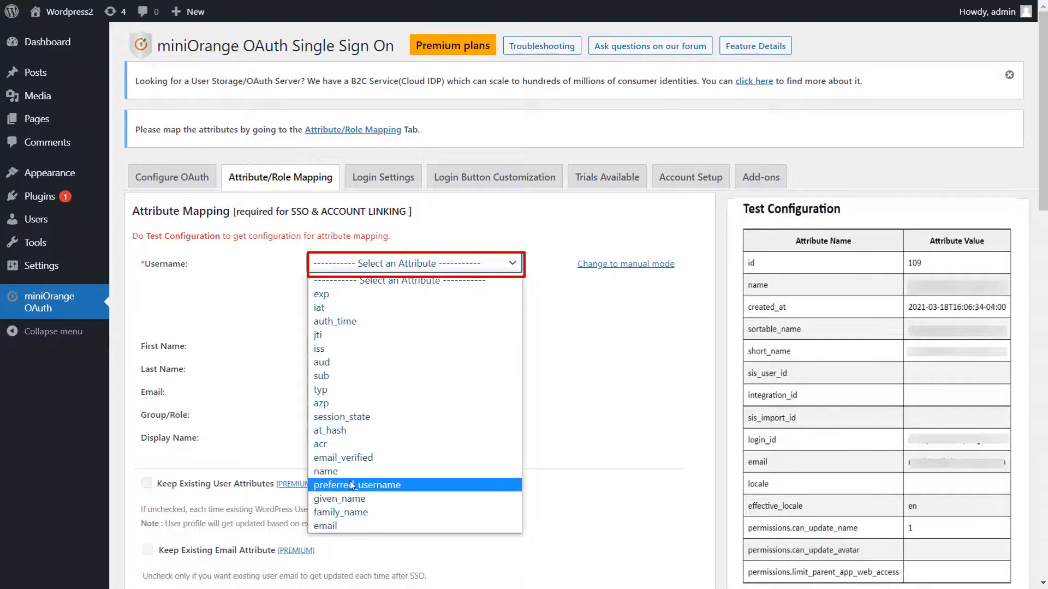
click(324, 526)
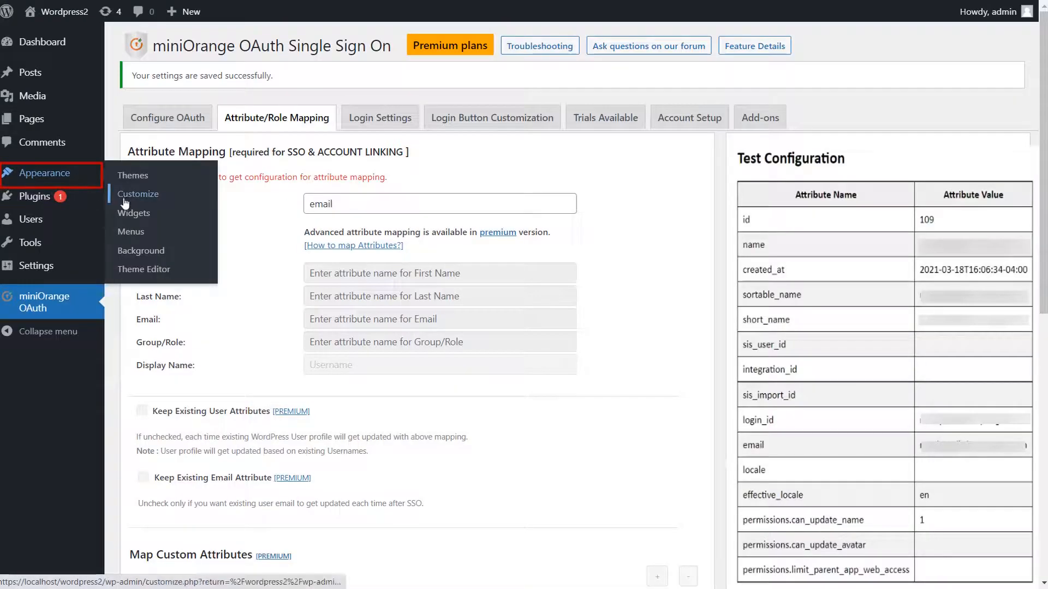
- Place the miniOrange OAuth widget in Footer #1 under Appearance > Widgets
click(133, 213)
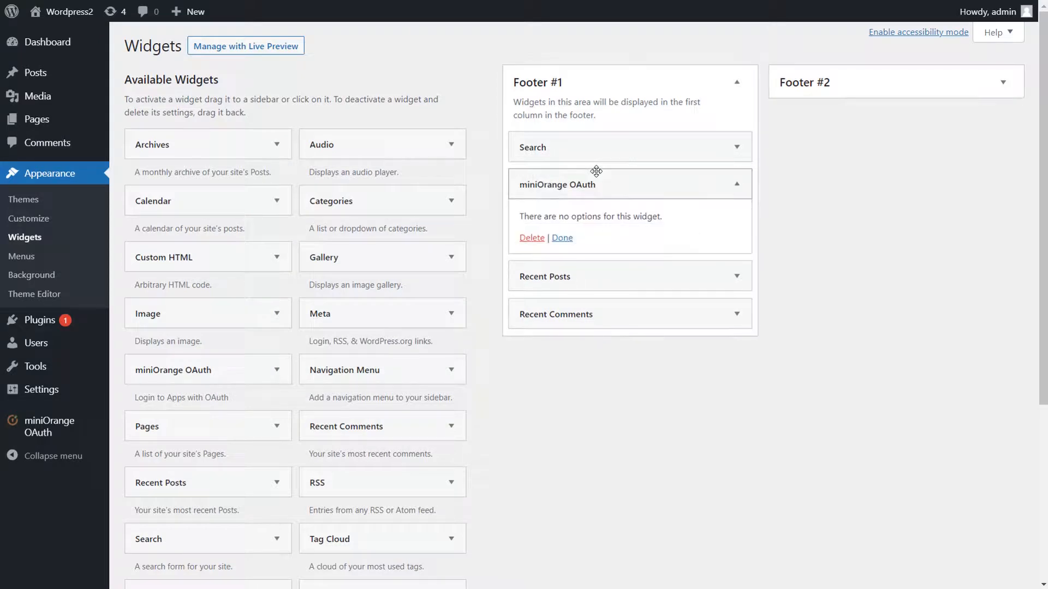
click(562, 237)
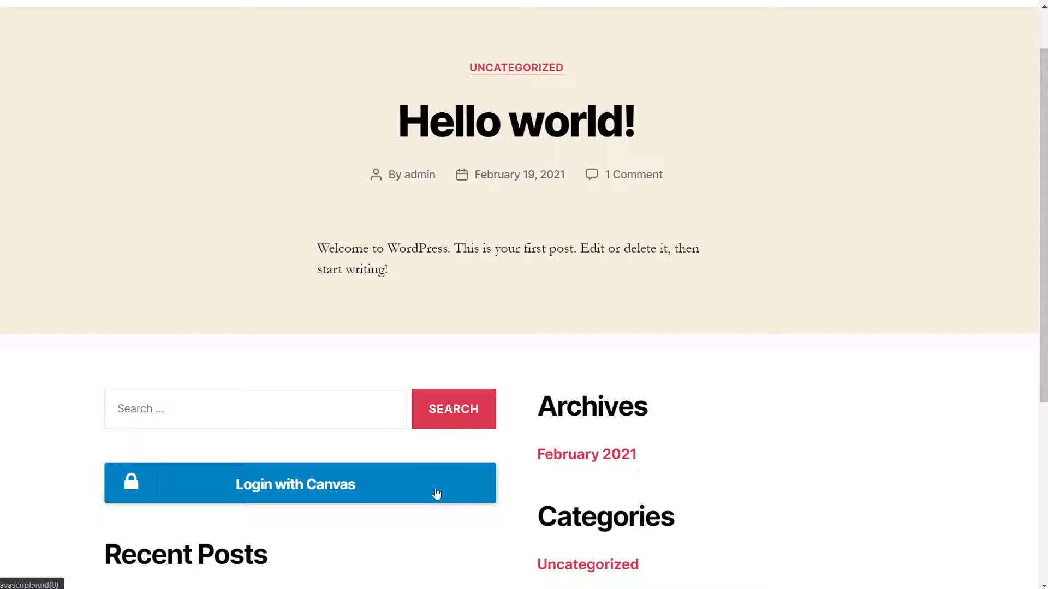
- Sign in through Login with Canvas using Canvas credentials and view the greeting
click(300, 484)
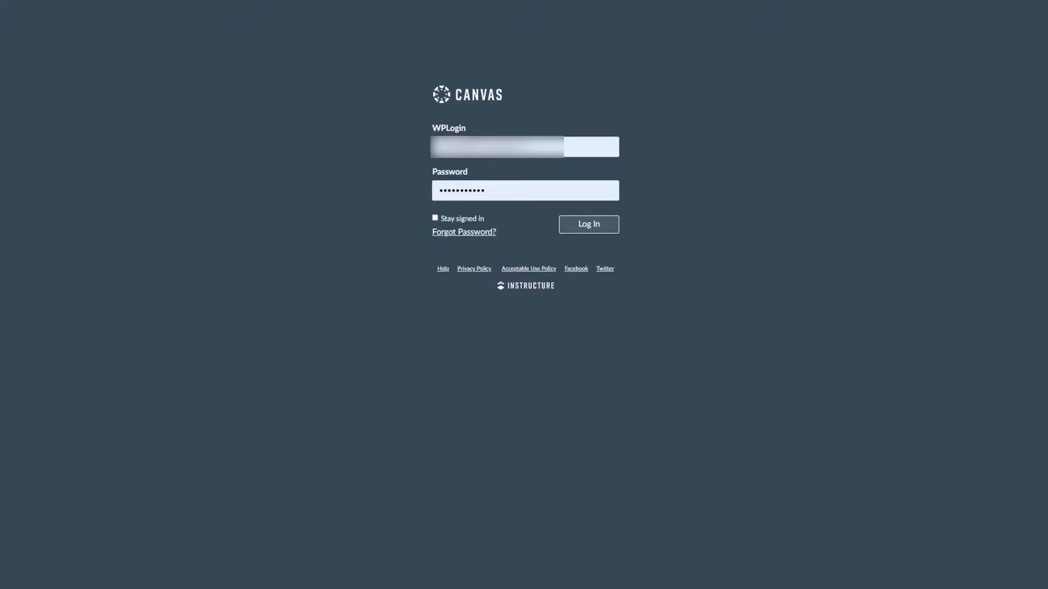
click(587, 224)
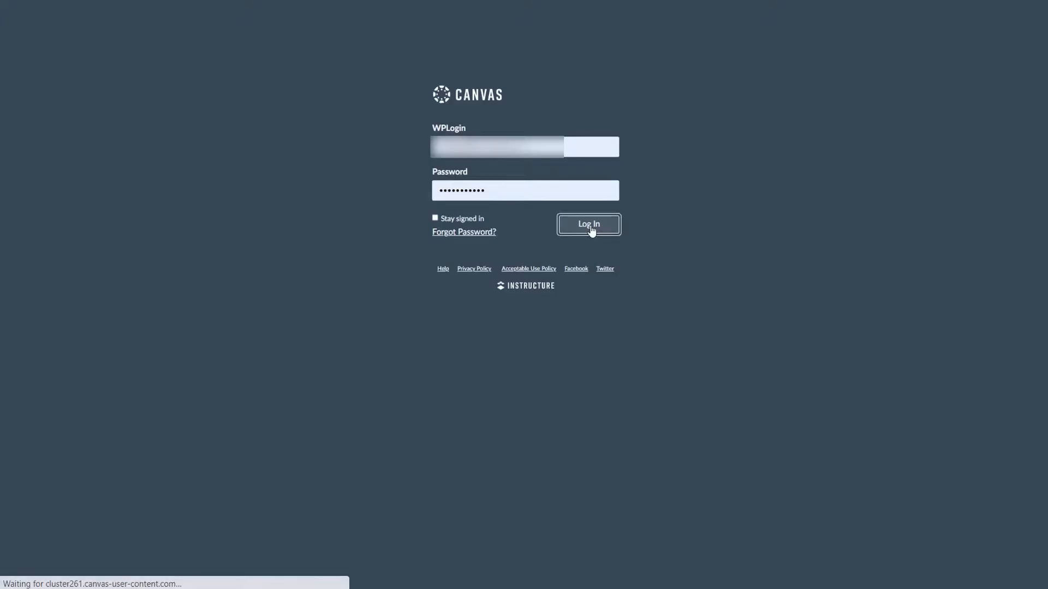
click(588, 223)
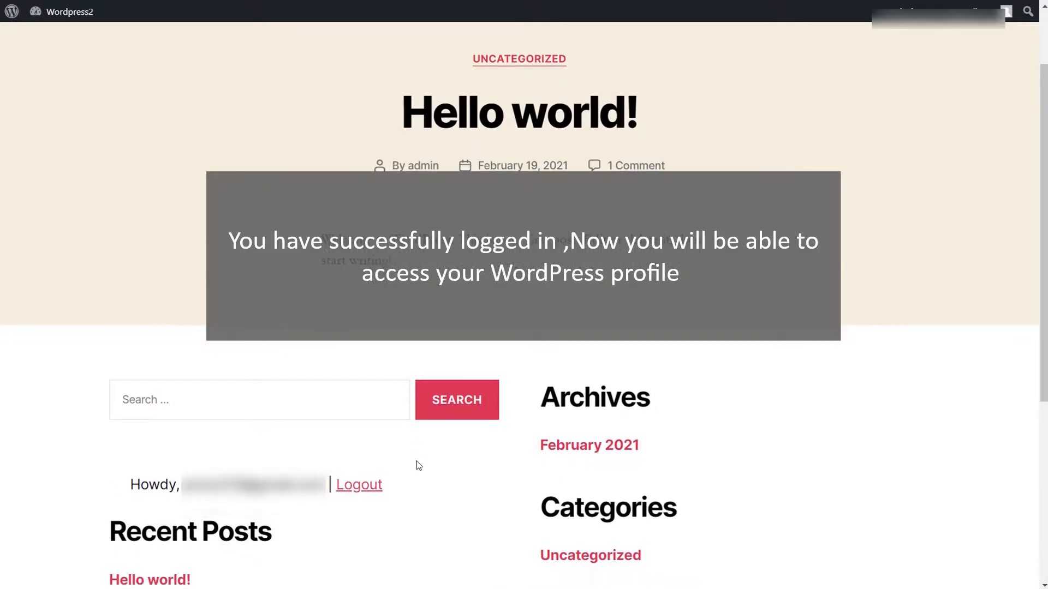
scroll(down, 3)
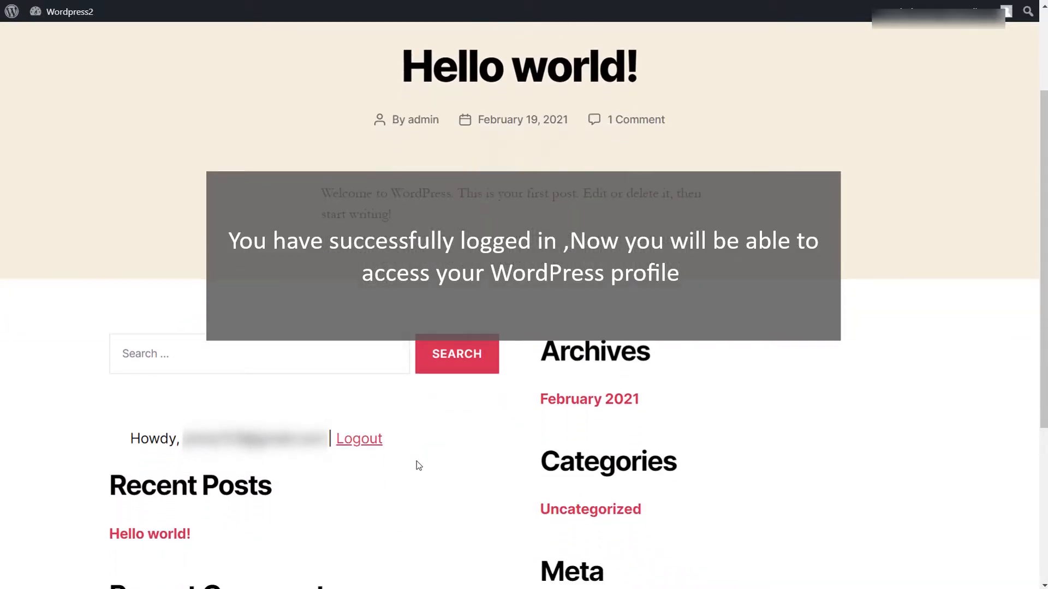